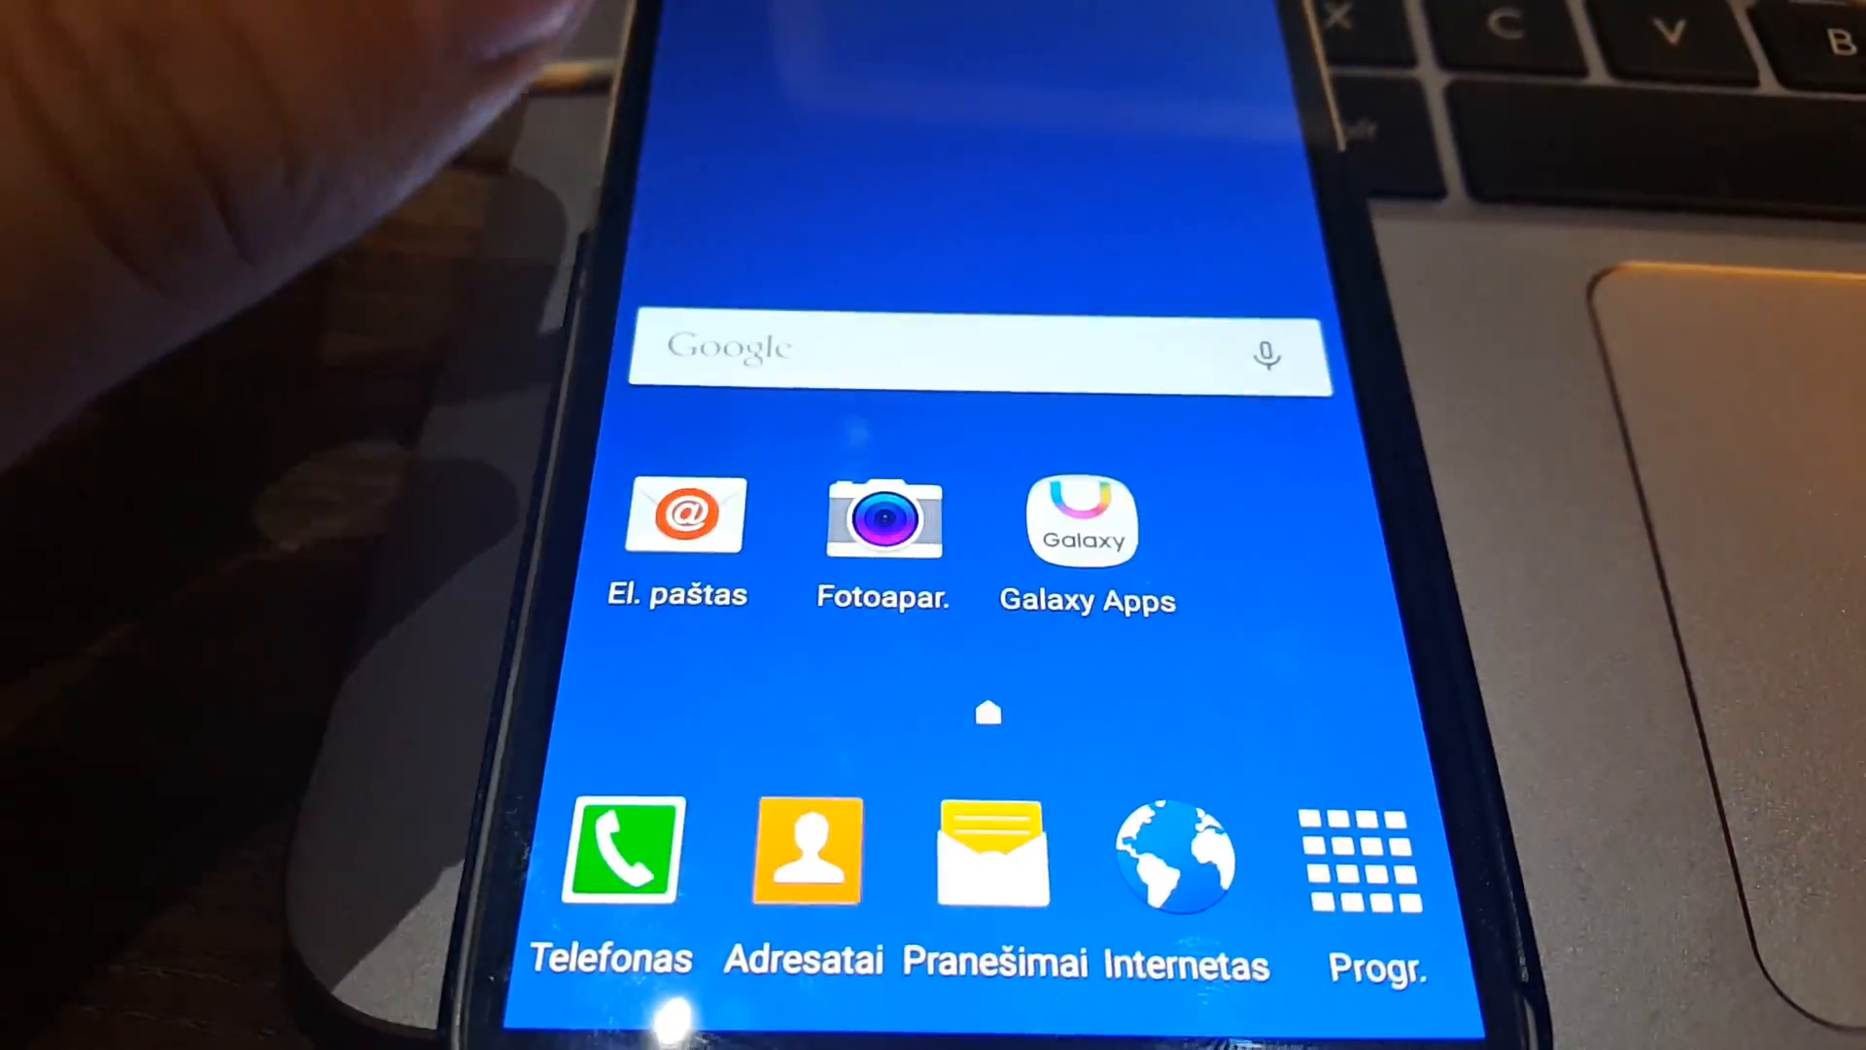
# - Open the Apps drawer from the dock and swipe through its pages of installed apps
pyautogui.click(1367, 857)
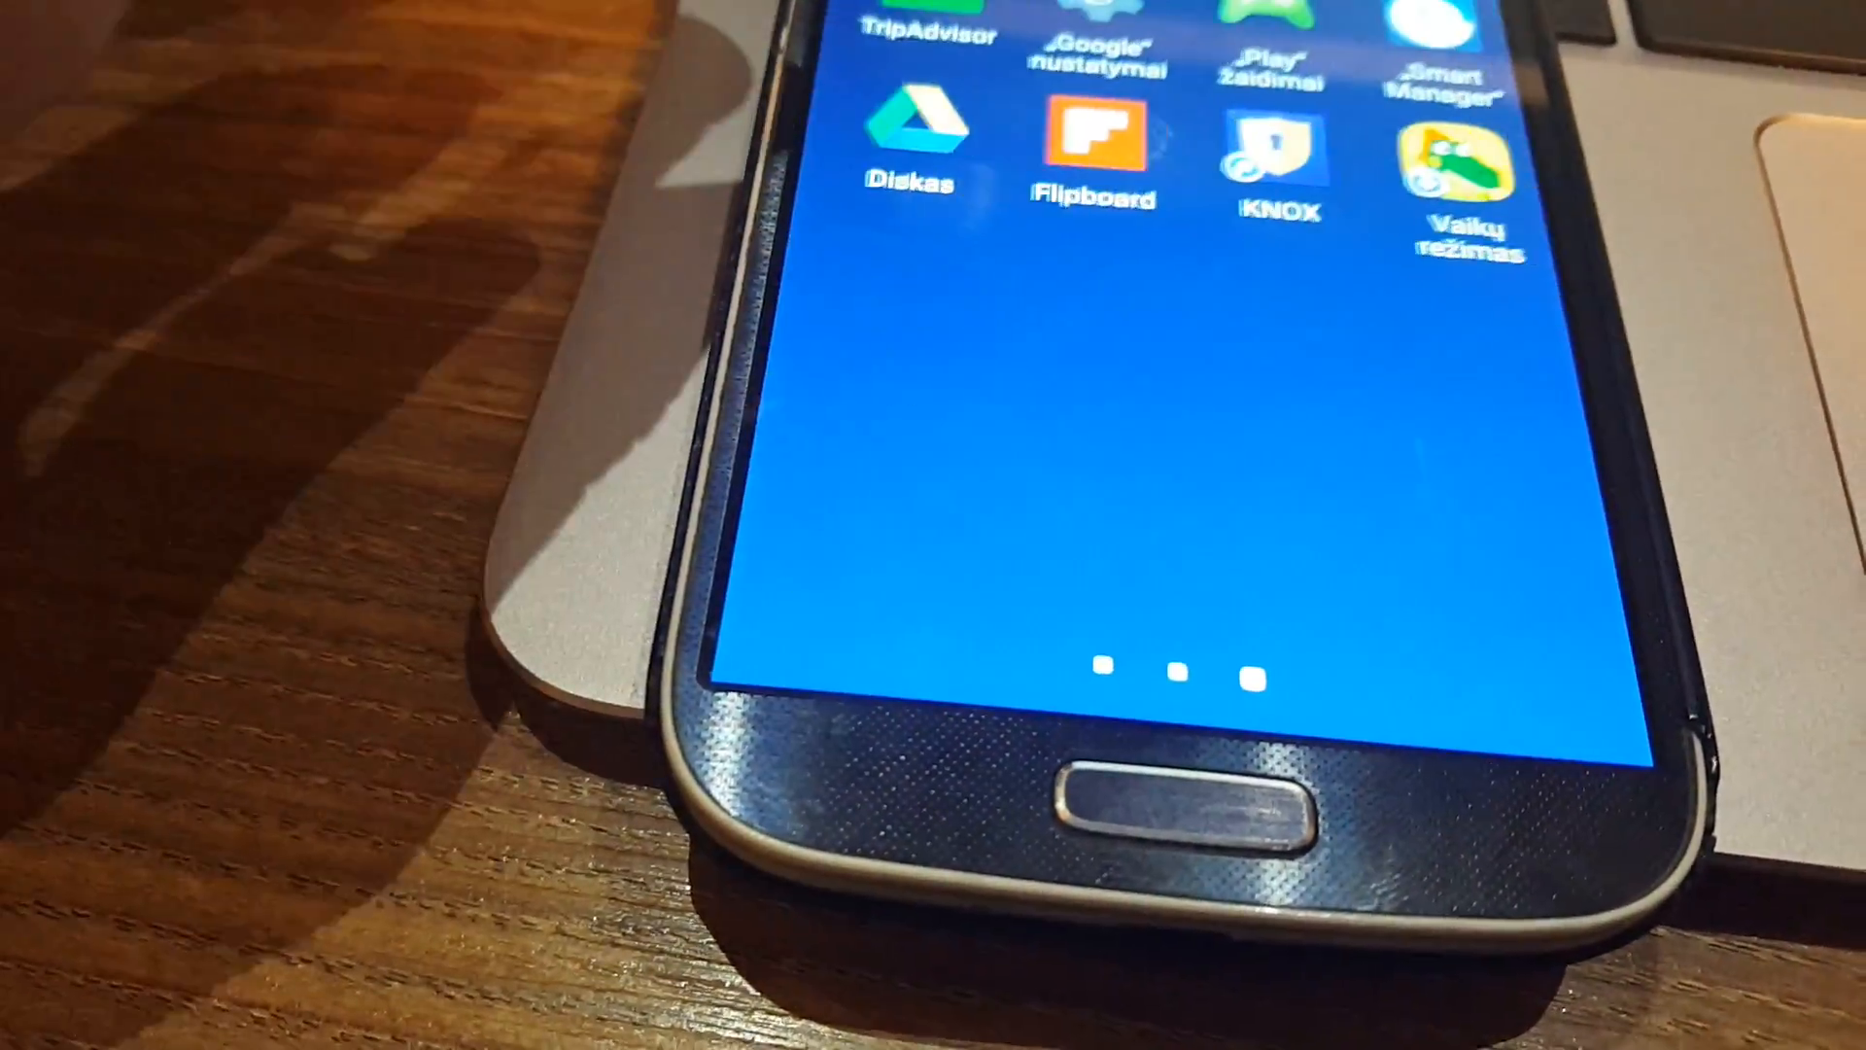
pyautogui.hscroll(-3)
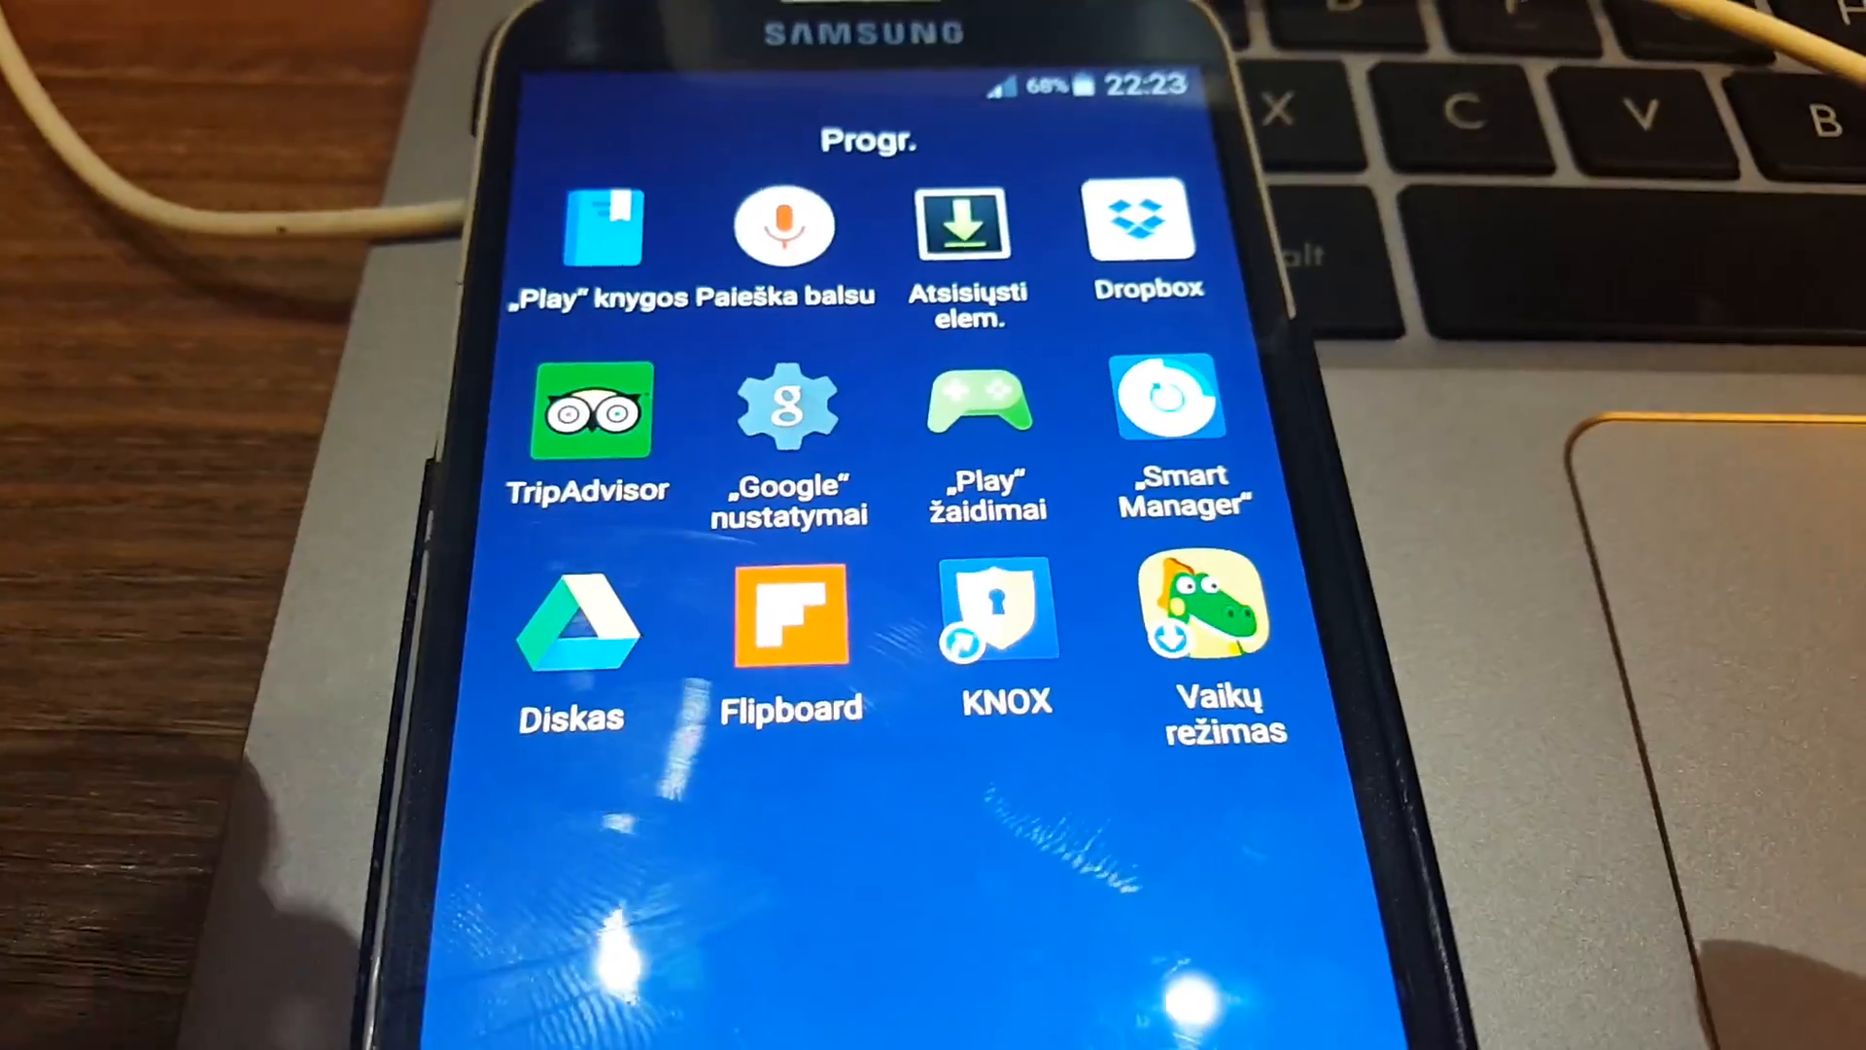
pyautogui.scroll(-3)
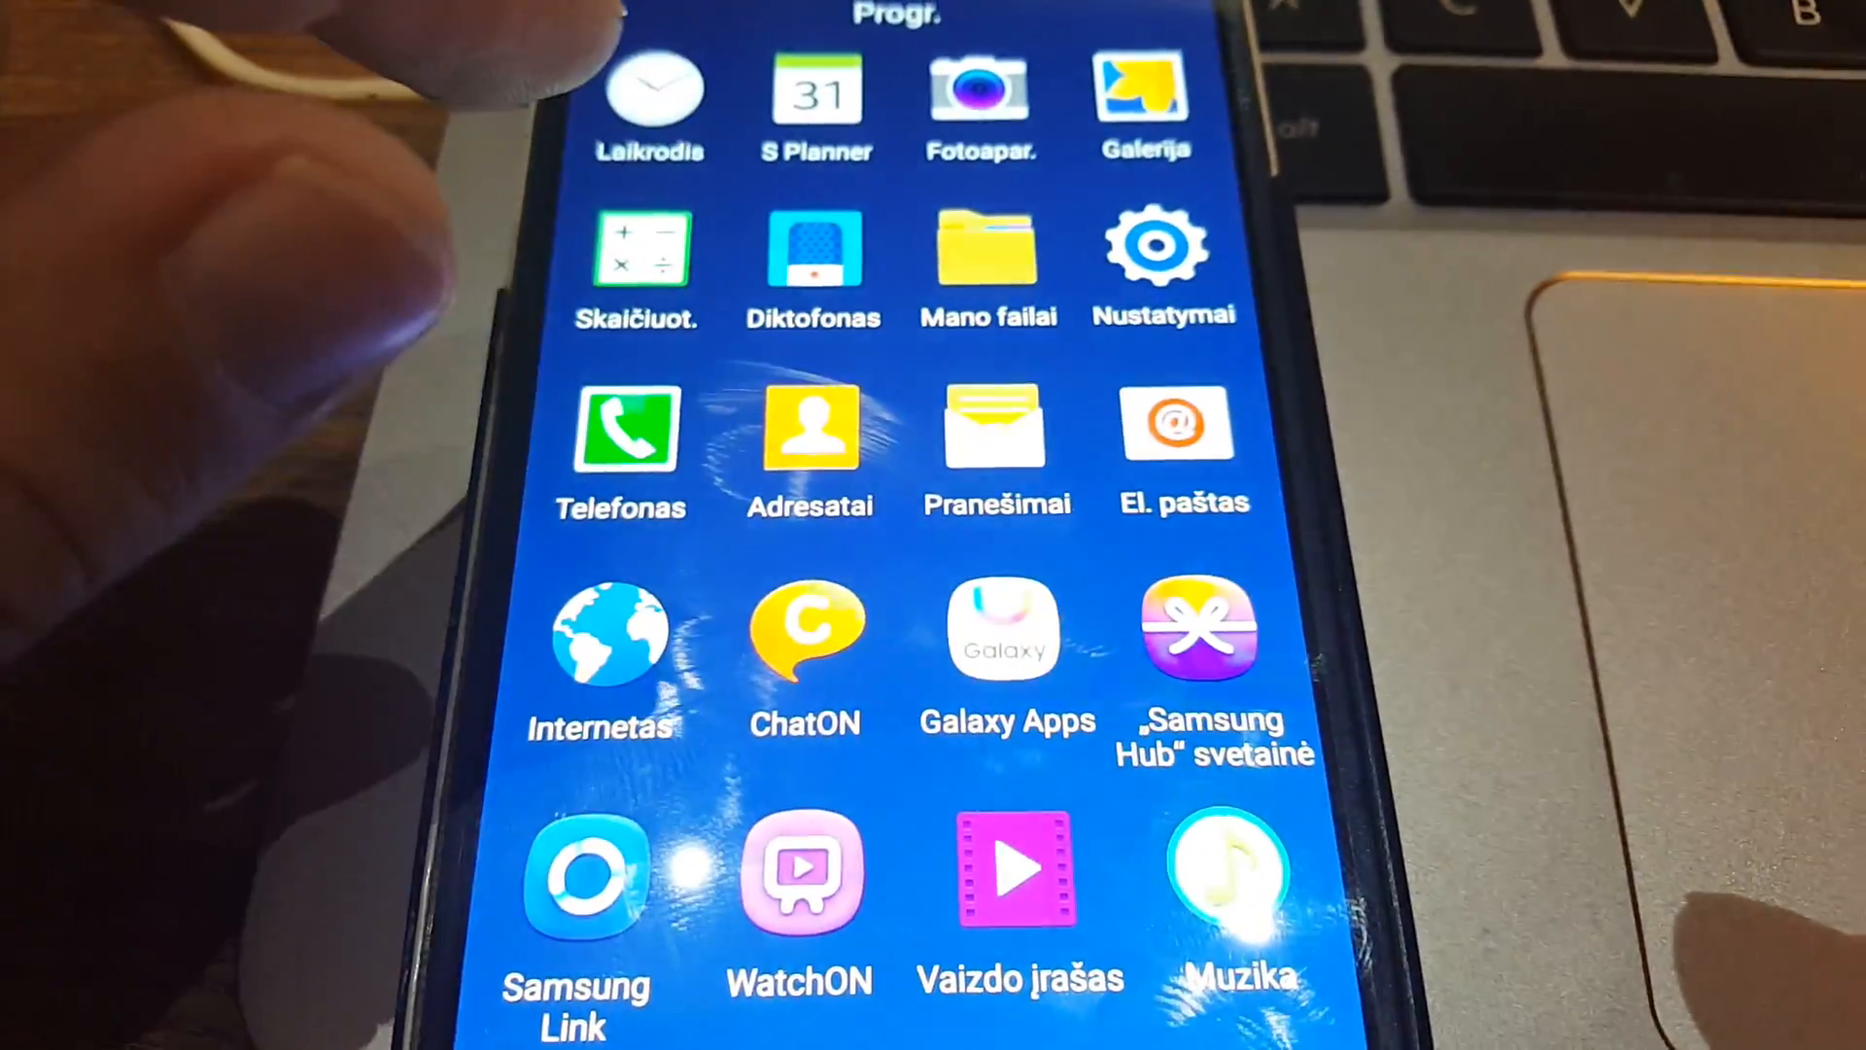
# - Scroll About device down to the build number, security software and KNOX 2.3 version details
pyautogui.scroll(-3)
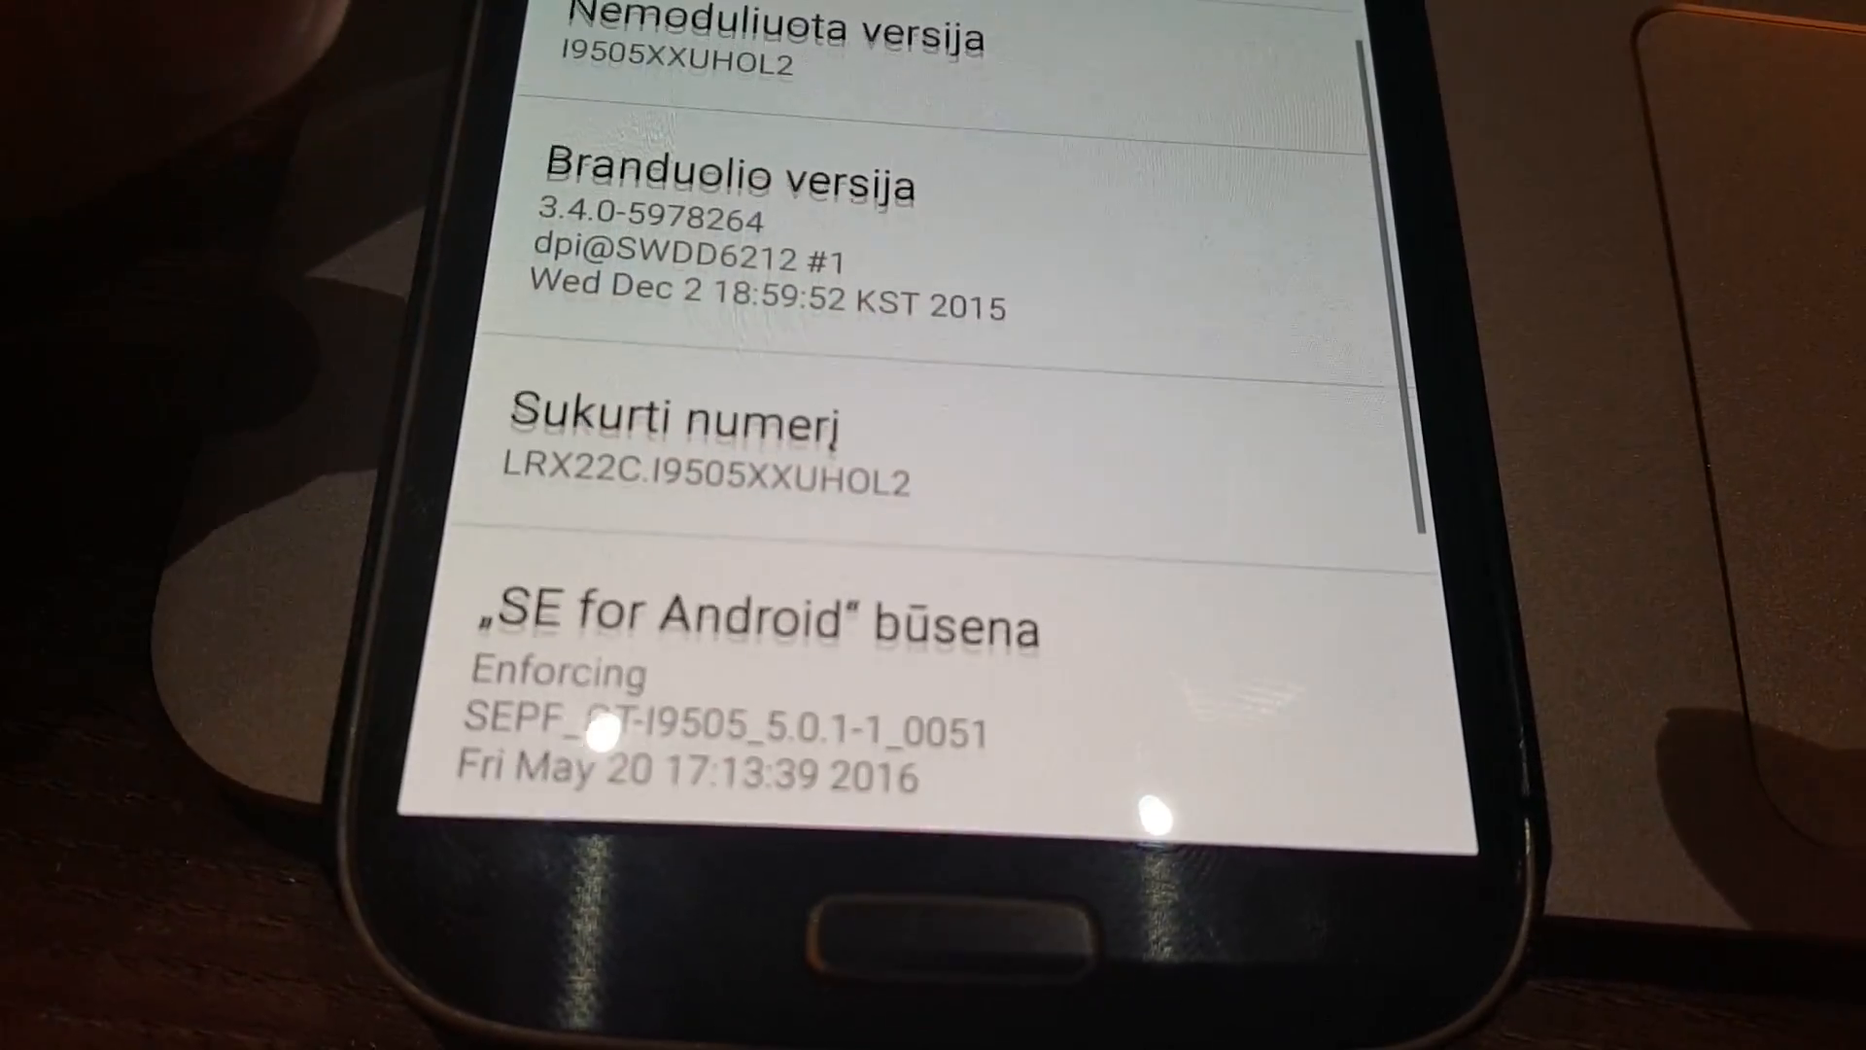
pyautogui.scroll(-3)
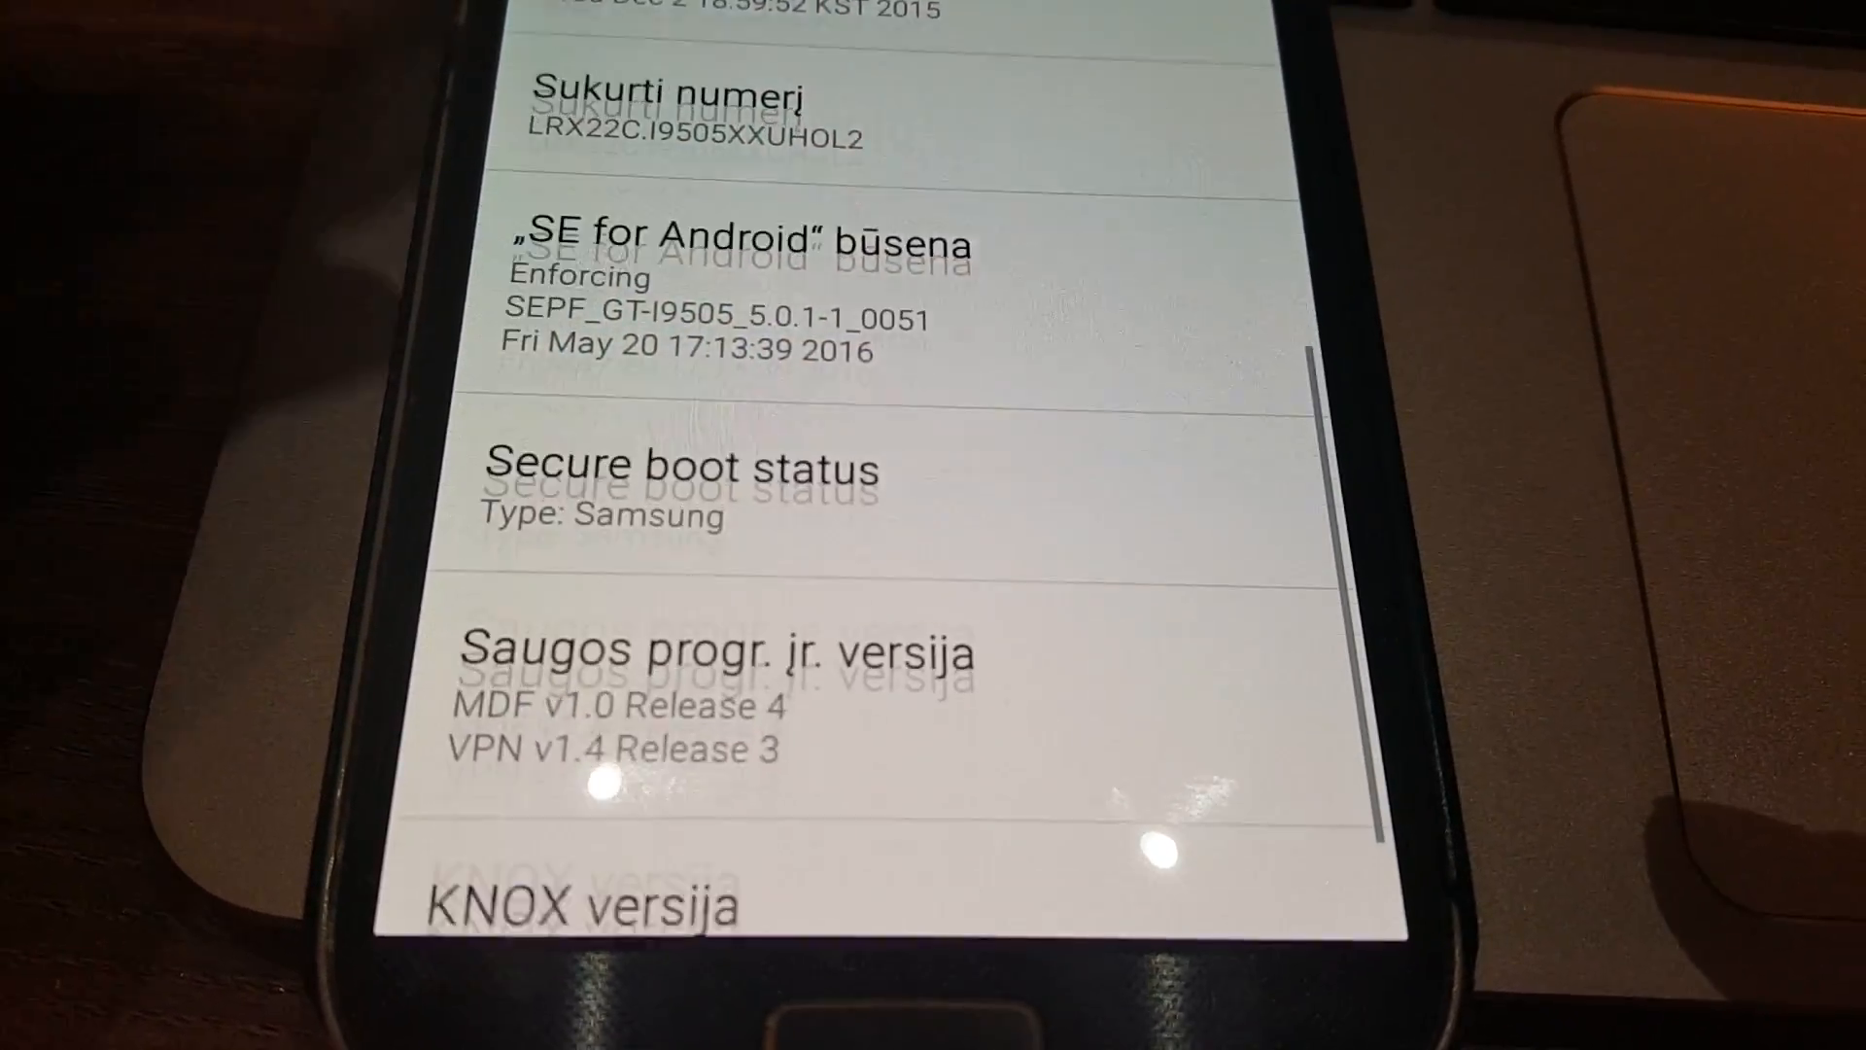
pyautogui.scroll(-3)
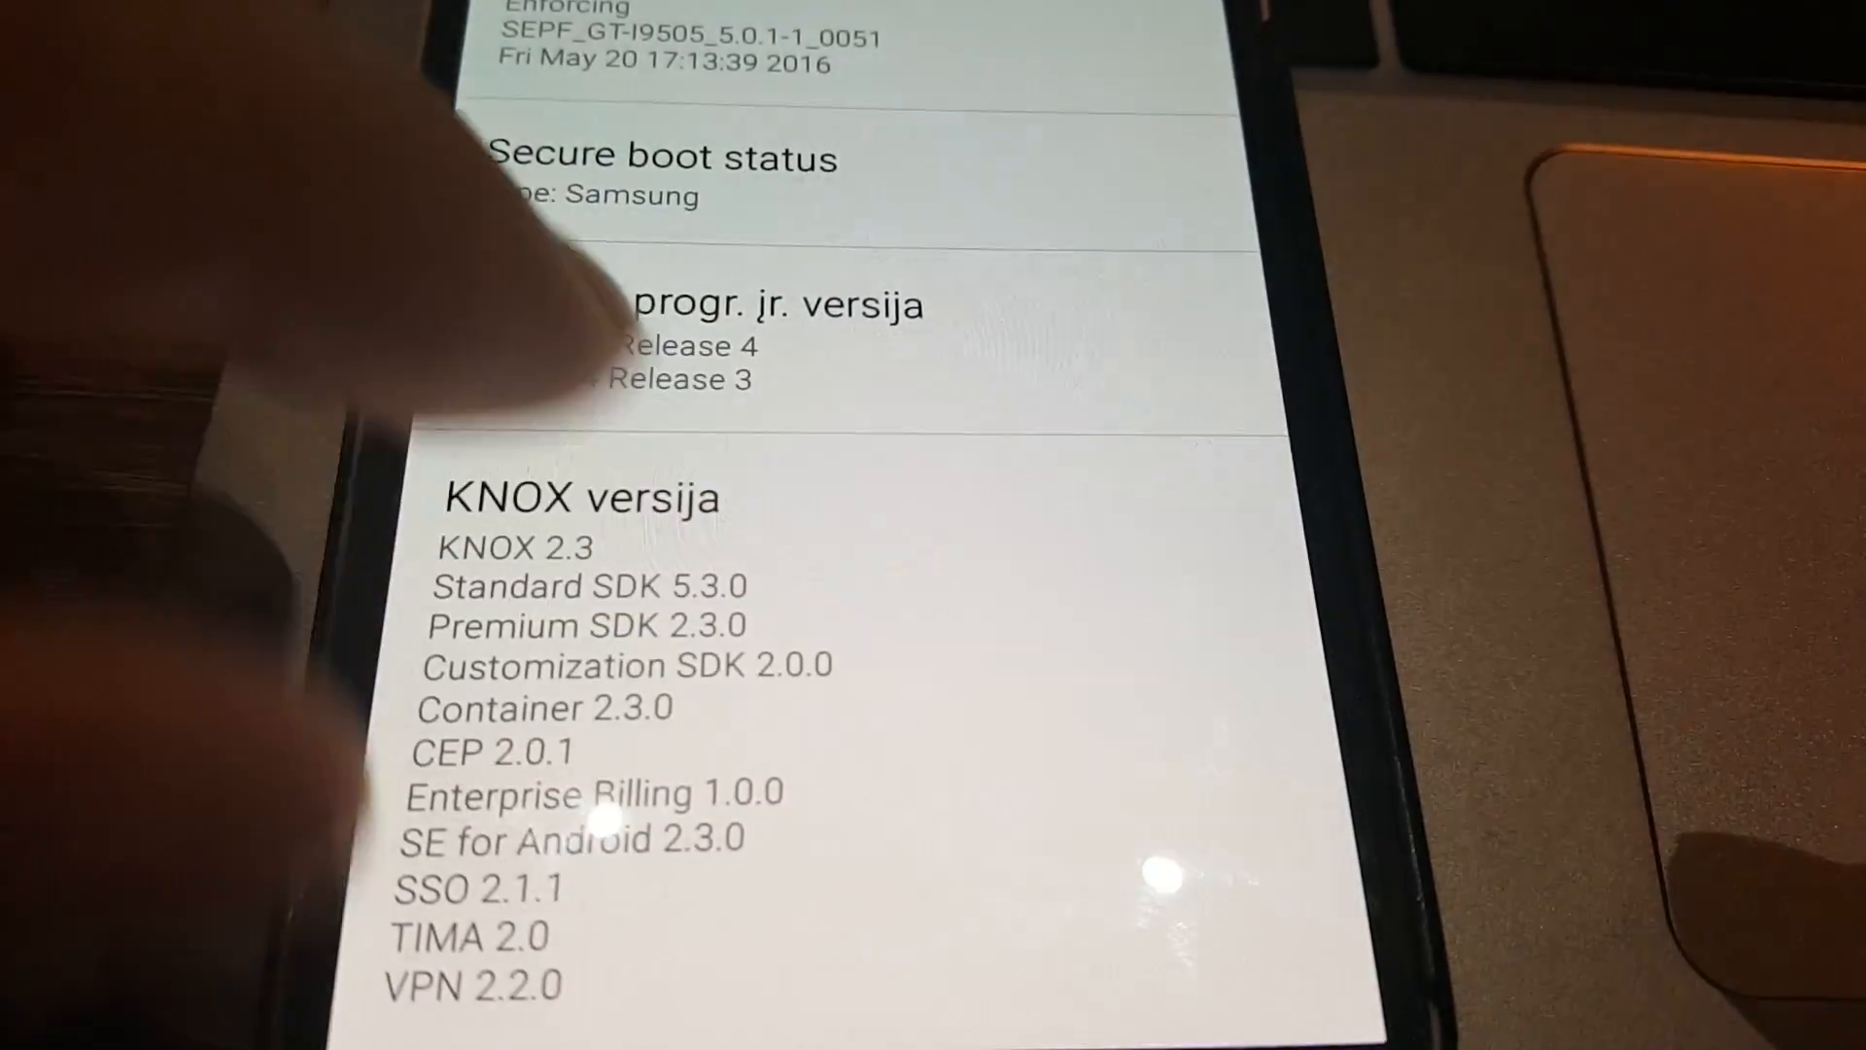